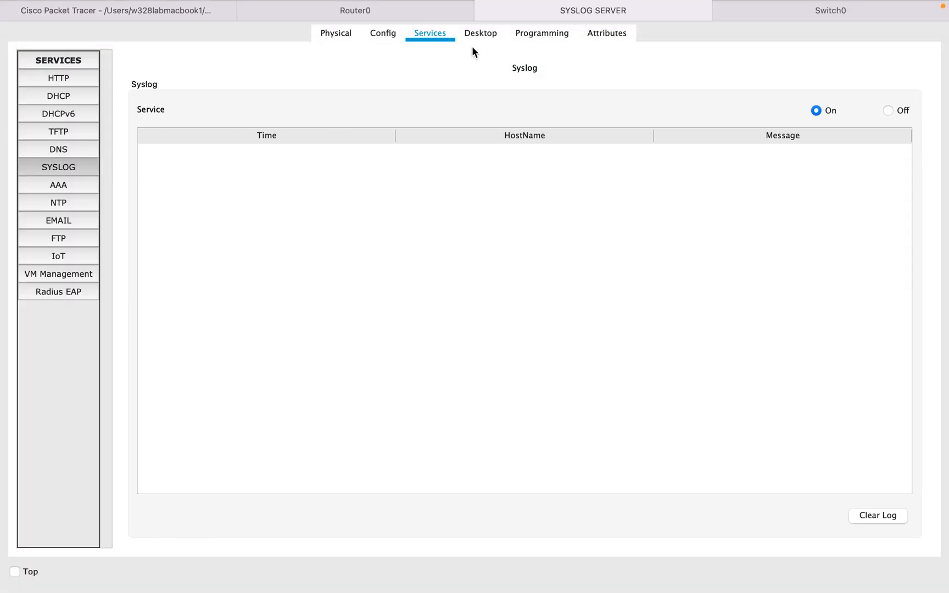
mouse_move(481, 33)
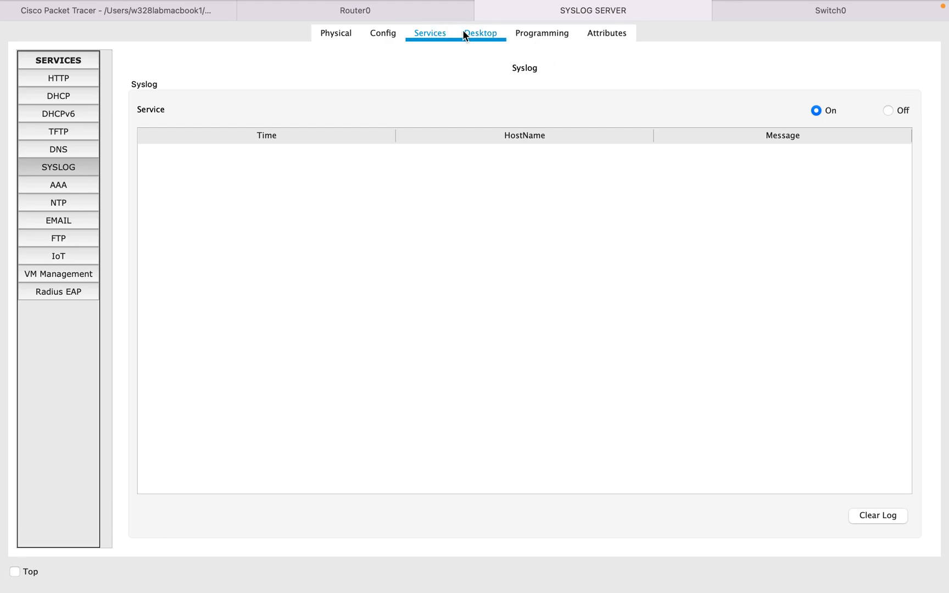
Step: Bring up router R1's CLI, which is in global configuration mode
left_click(355, 10)
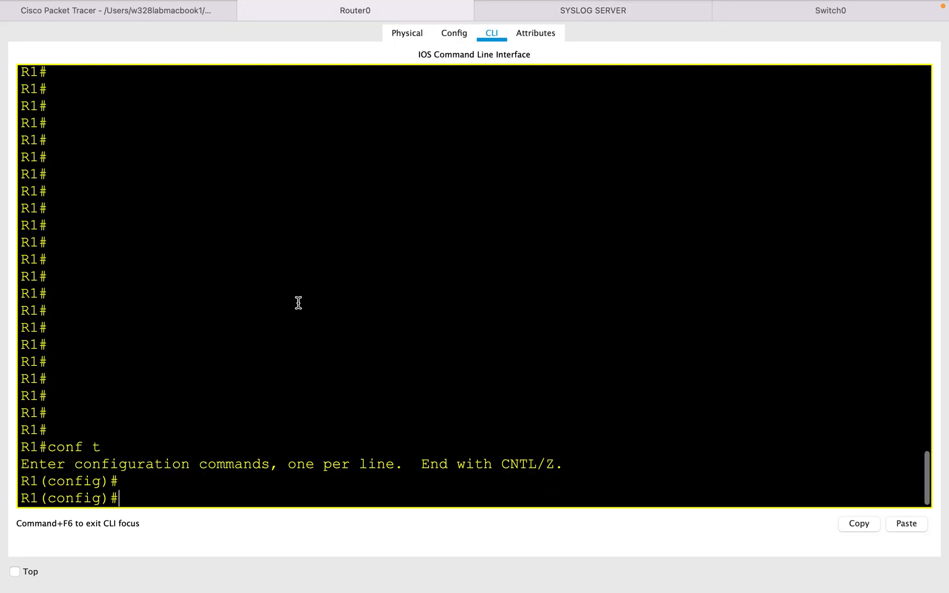
Step: Enter 'logging 192.168.1.2' on R1, then begin entering 'interface loopback' for Loopback1
type("logging")
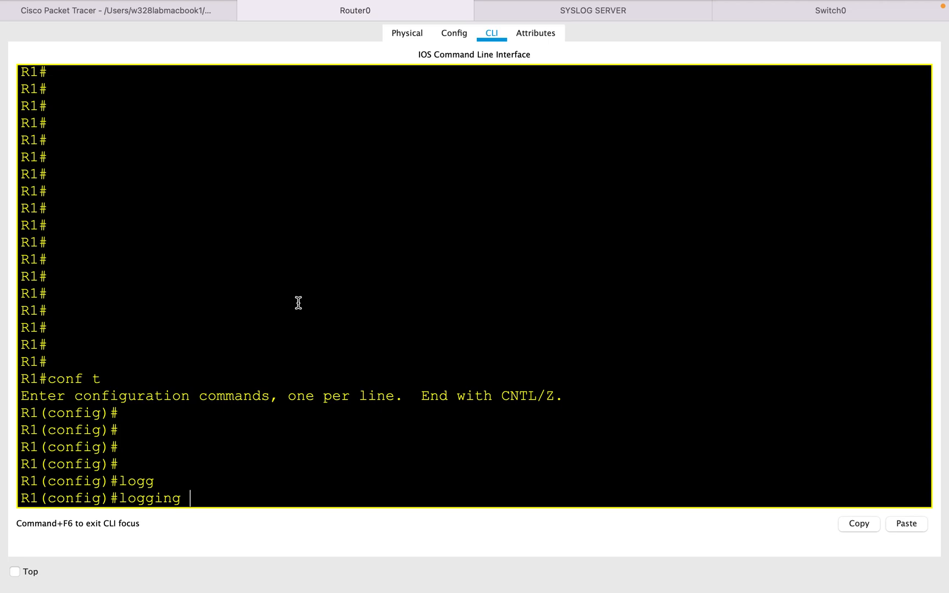
type("1")
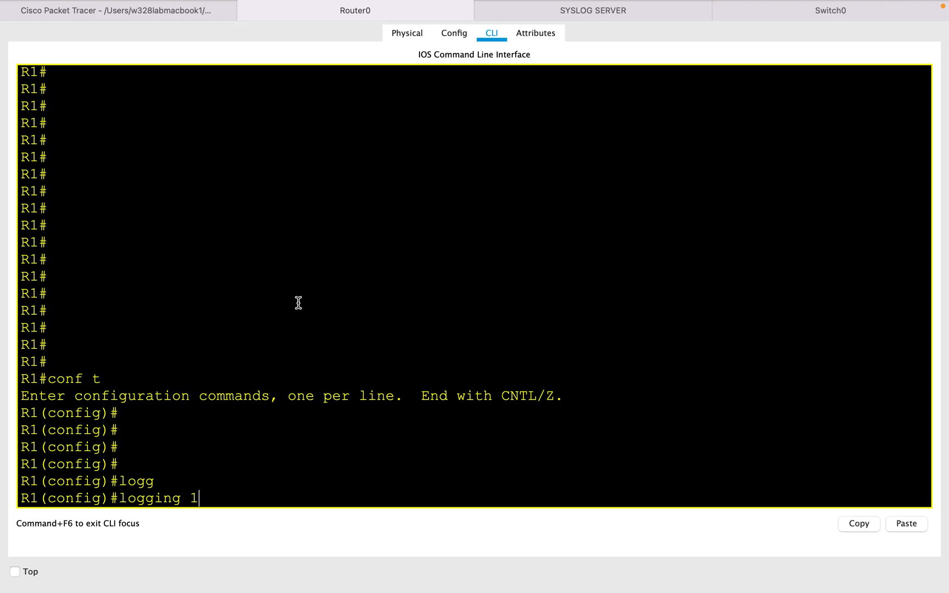
type("9")
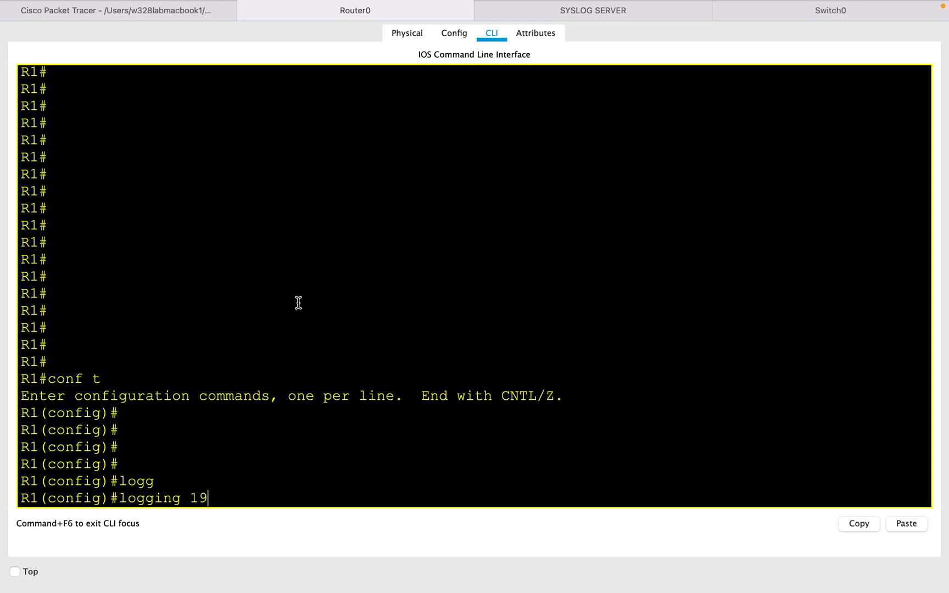
type("2.16")
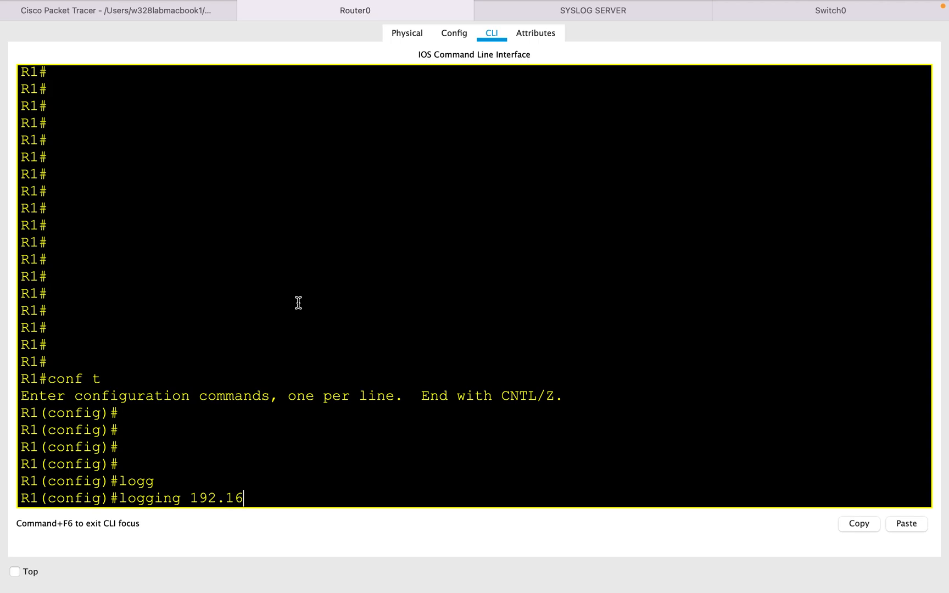
type("8.1.2")
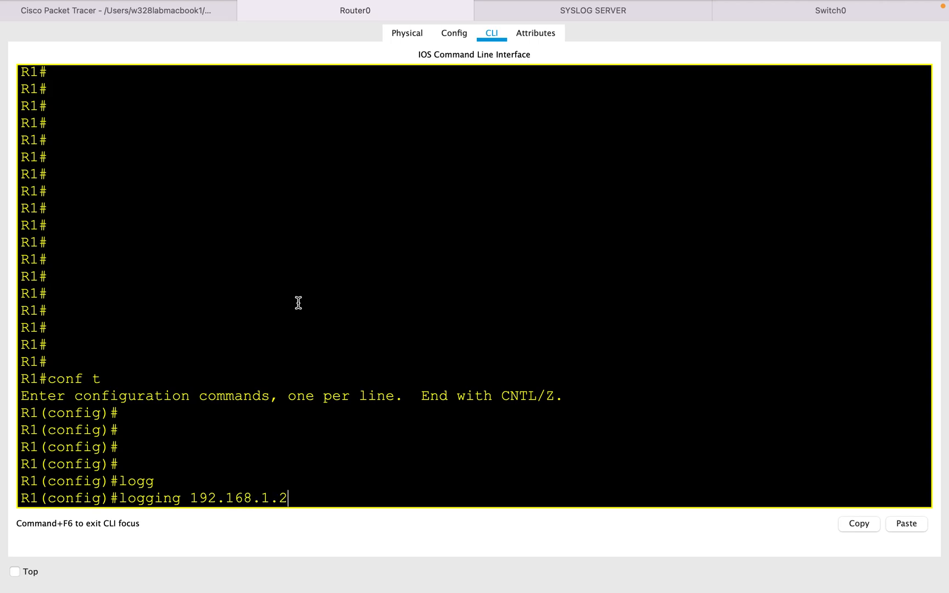
key("Return")
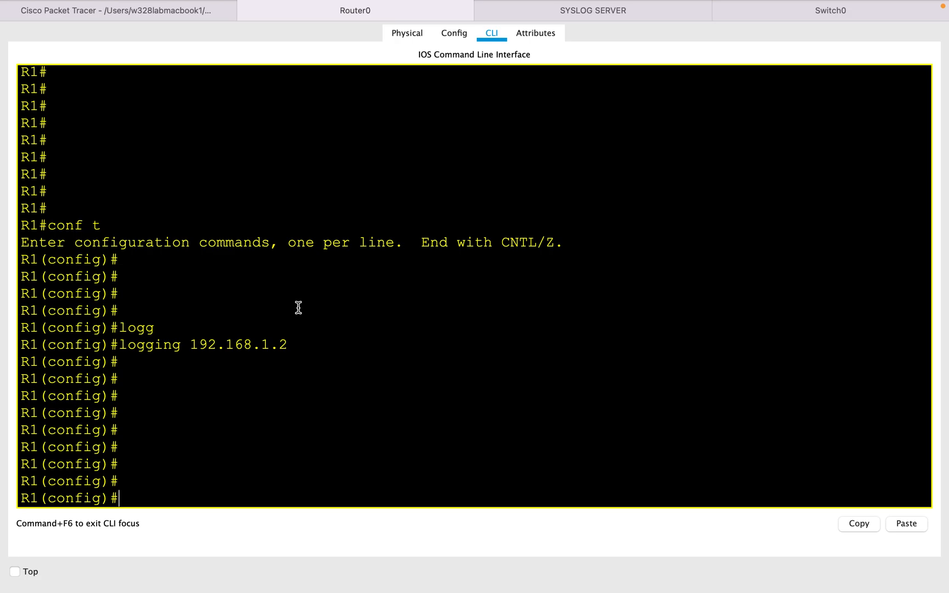
type("interface loopback 1")
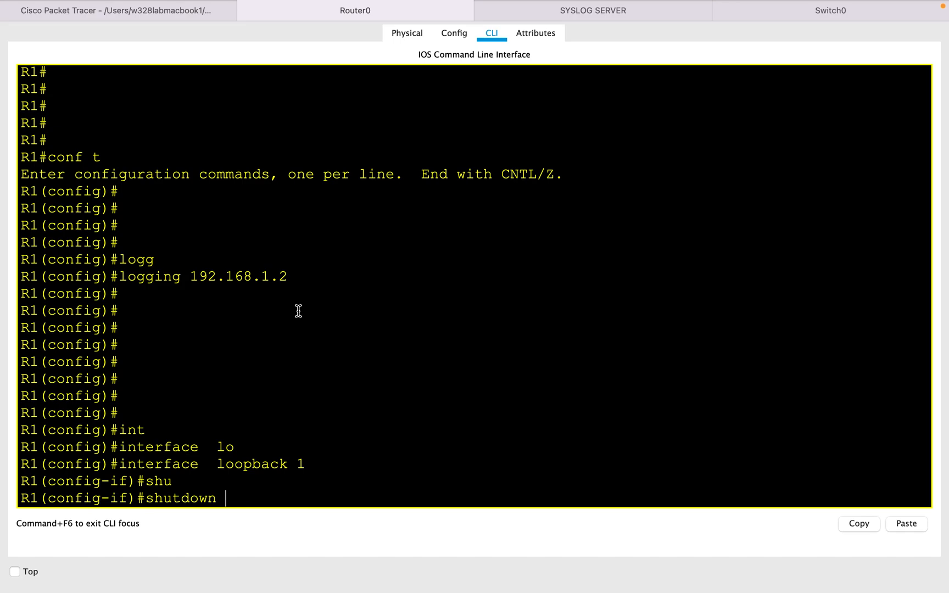
Step: Run shutdown on Loopback1 so R1 logs it administratively down
key("Return")
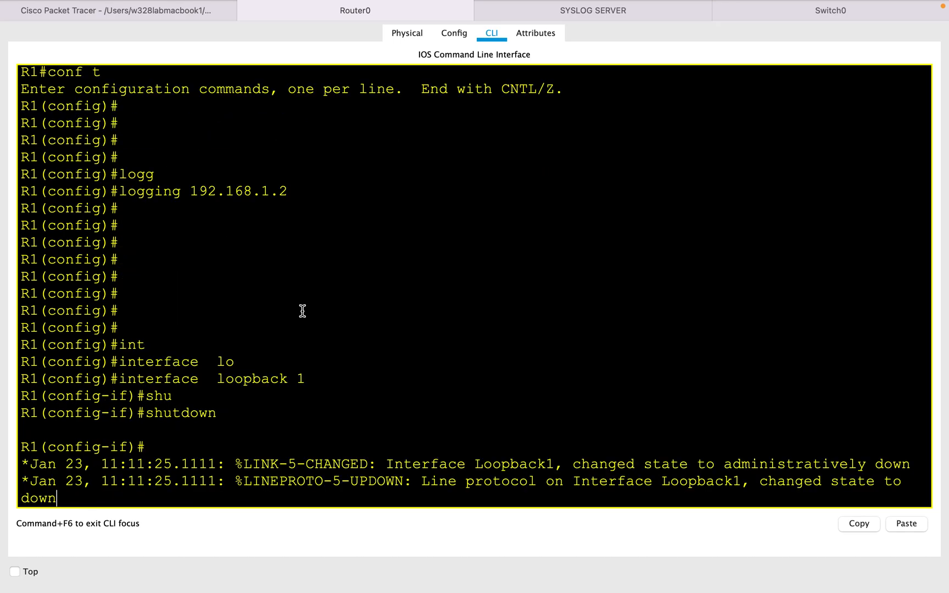
mouse_move(513, 106)
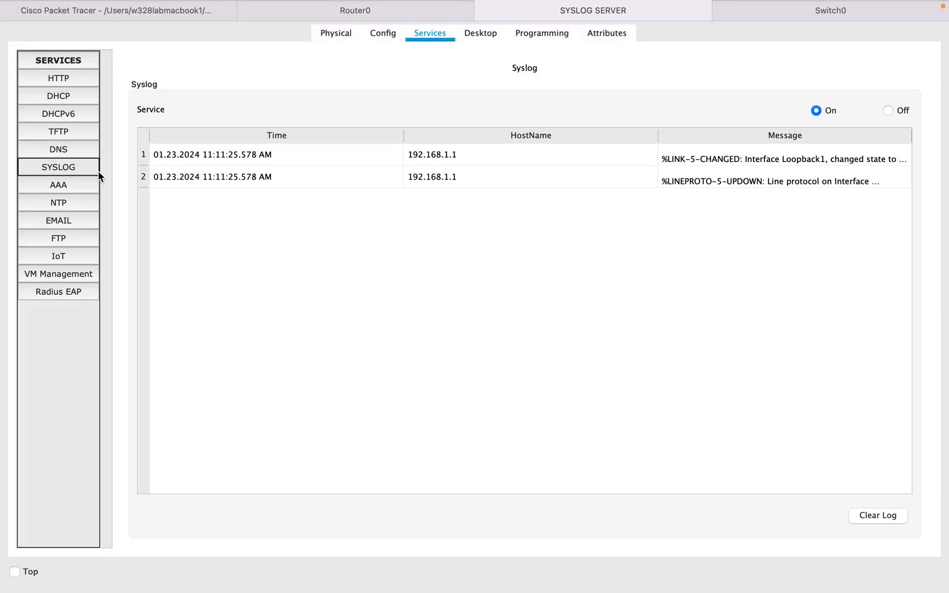
mouse_move(184, 186)
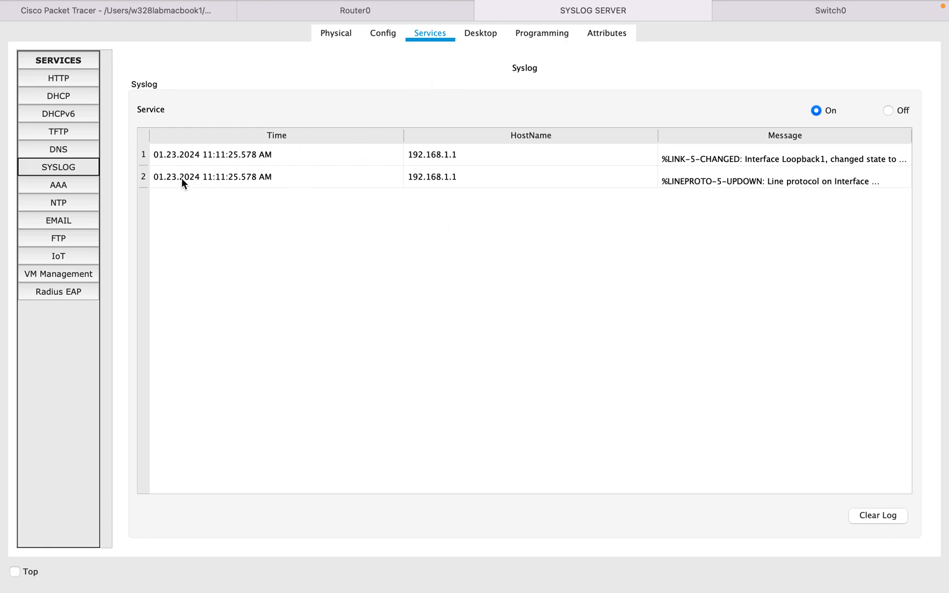
mouse_move(201, 167)
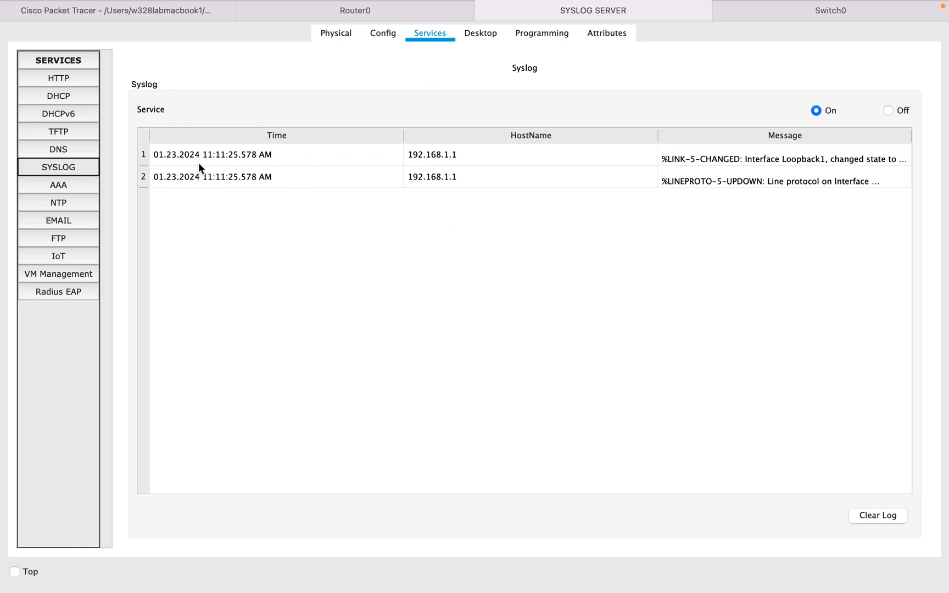
mouse_move(379, 149)
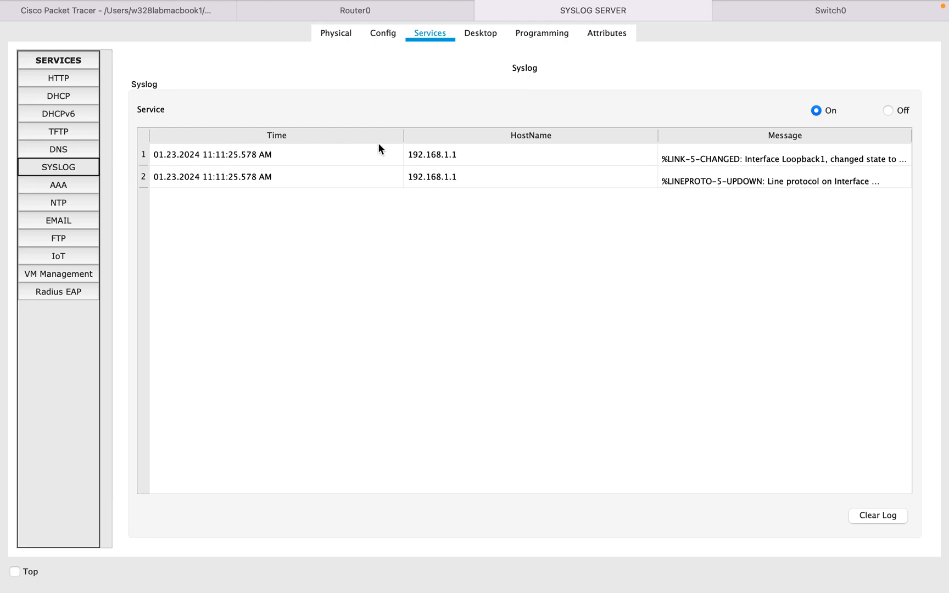
mouse_move(185, 169)
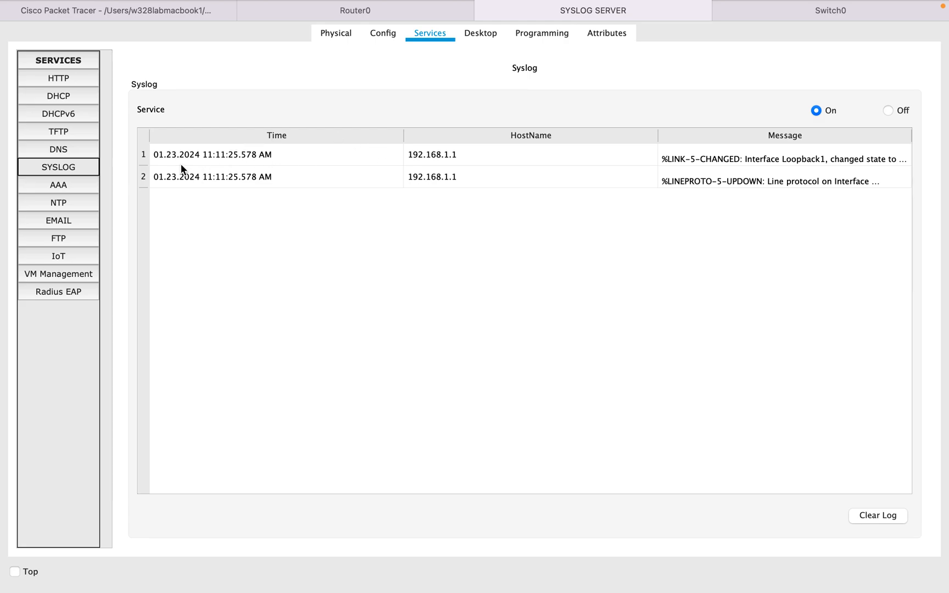
Step: Review the two Loopback1 entries from 192.168.1.1 in the Syslog table, then return to R1's CLI
left_click(454, 155)
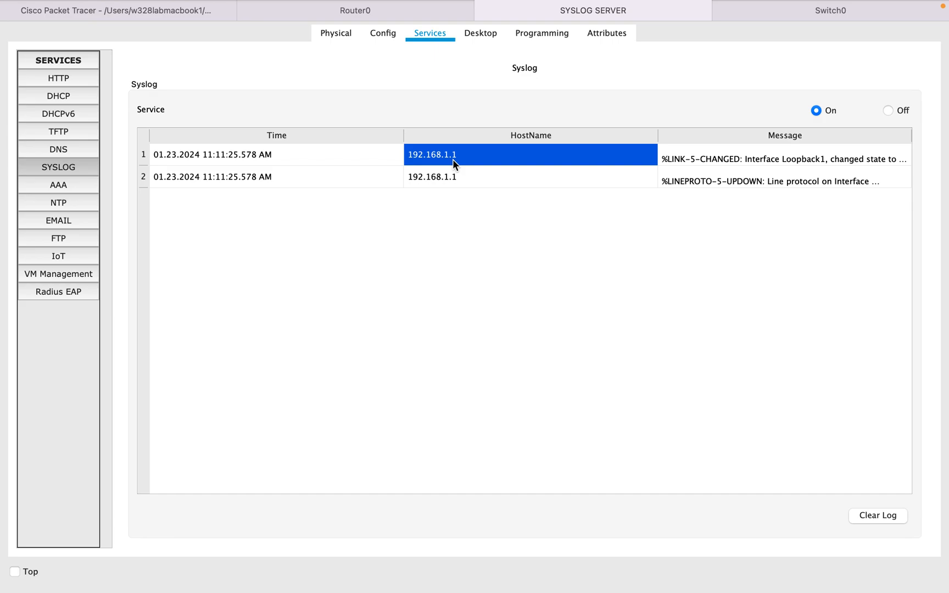
mouse_move(754, 164)
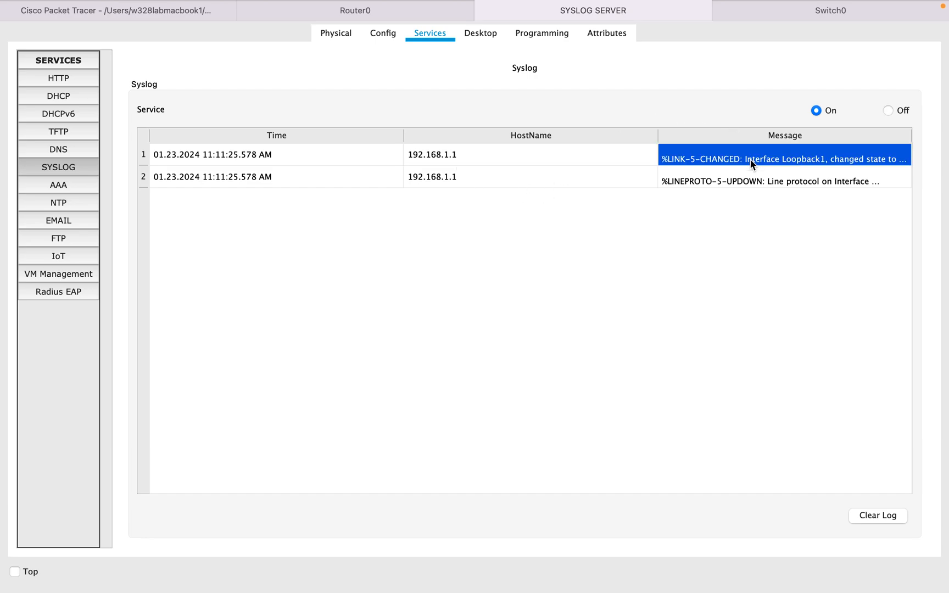
mouse_move(620, 82)
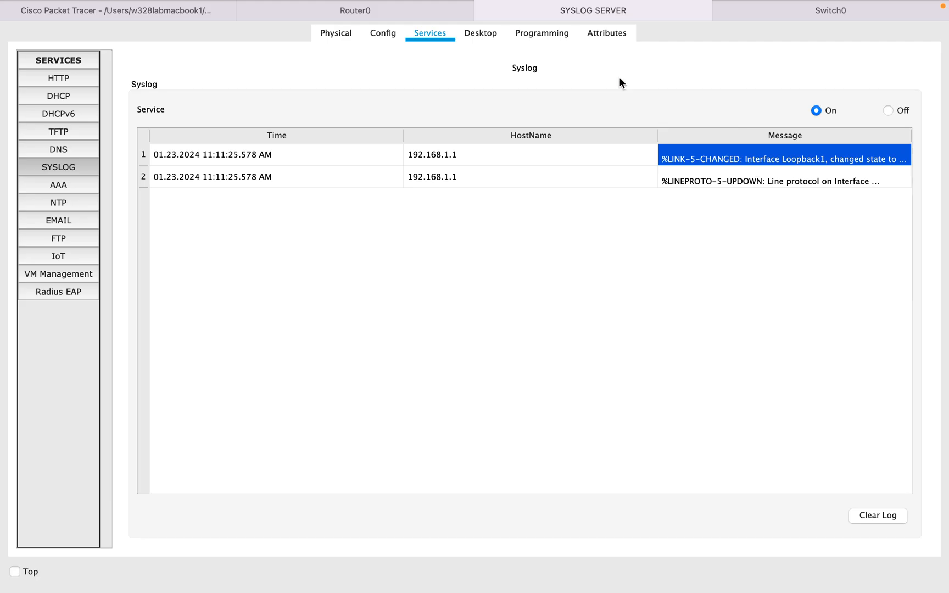
left_click(355, 10)
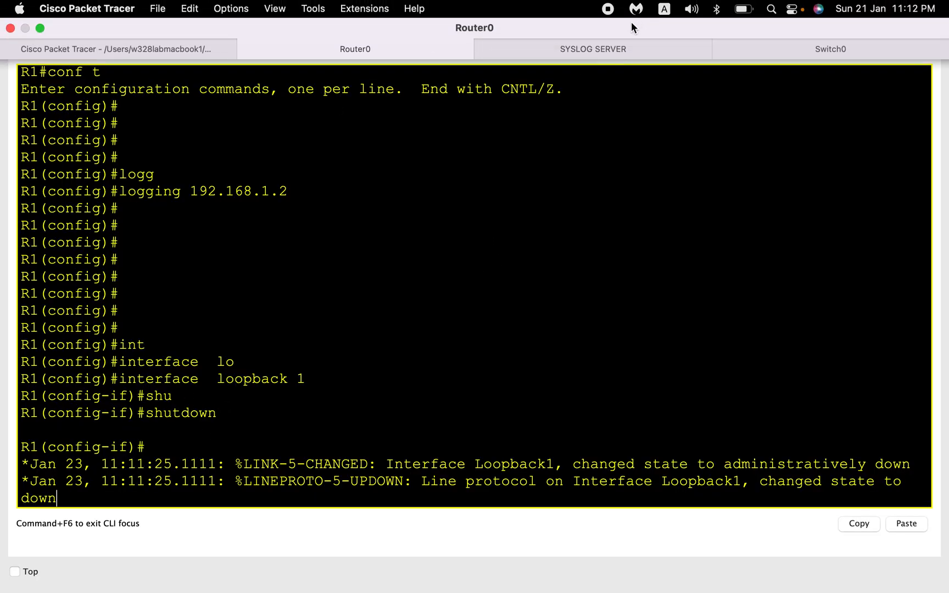
left_click(592, 49)
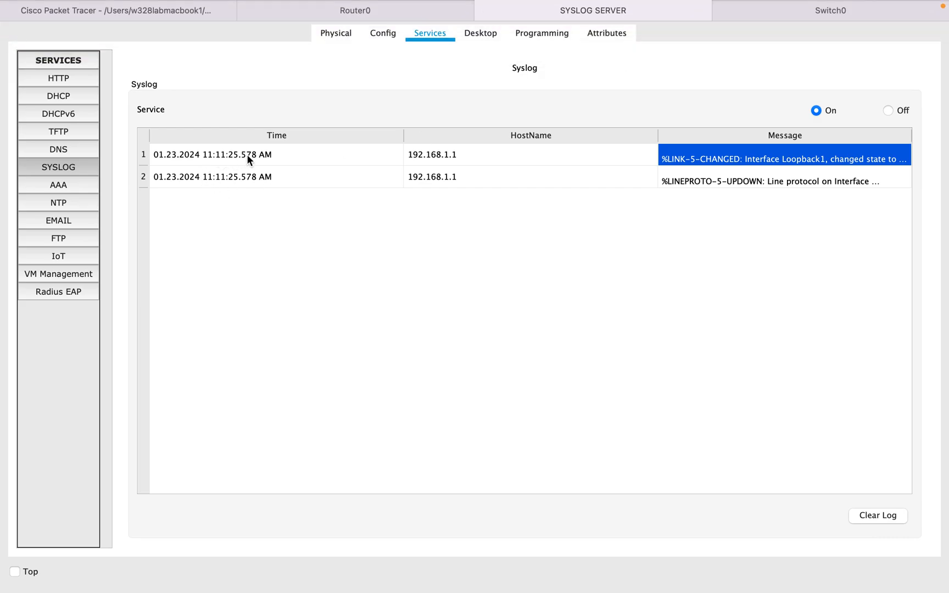
mouse_move(554, 135)
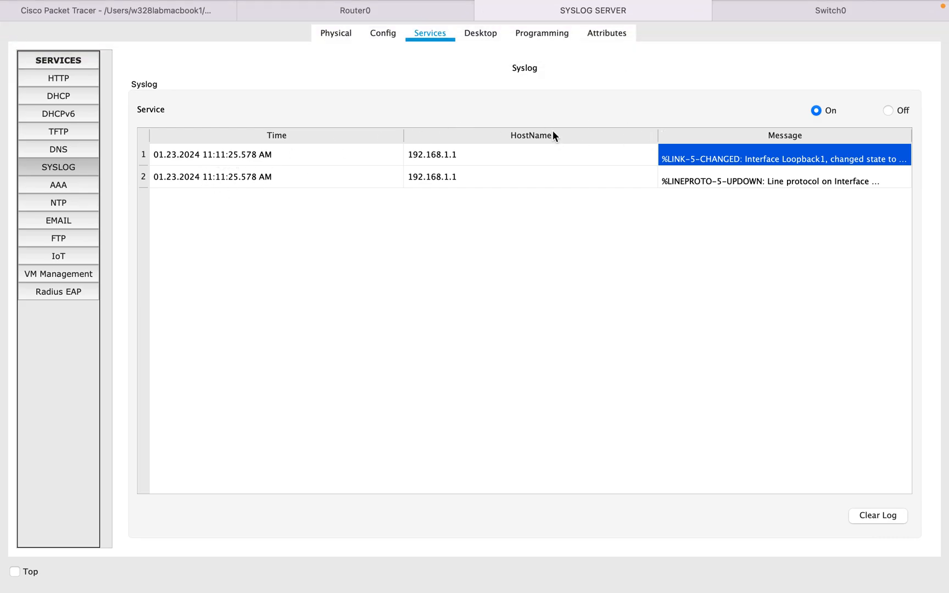
mouse_move(447, 51)
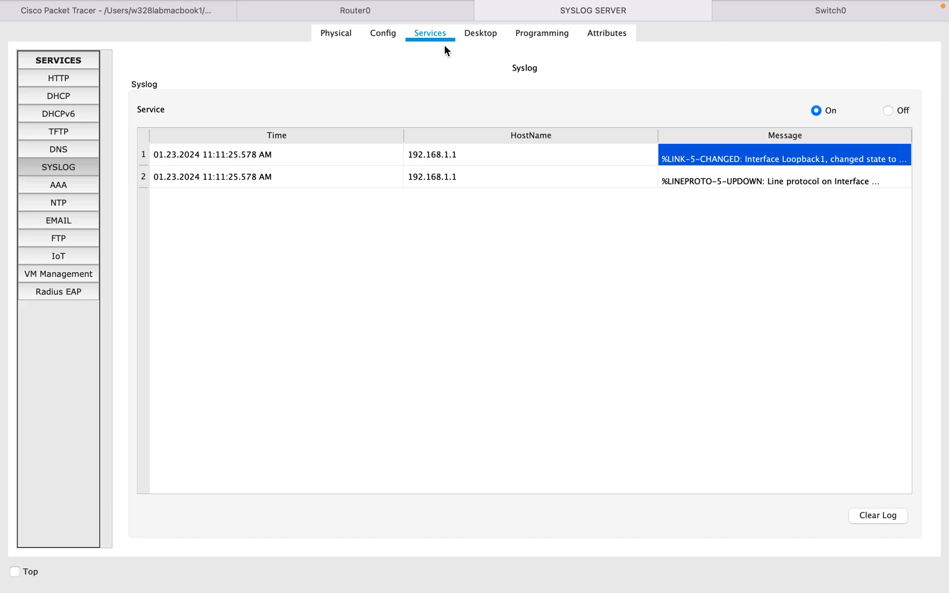
mouse_move(403, 15)
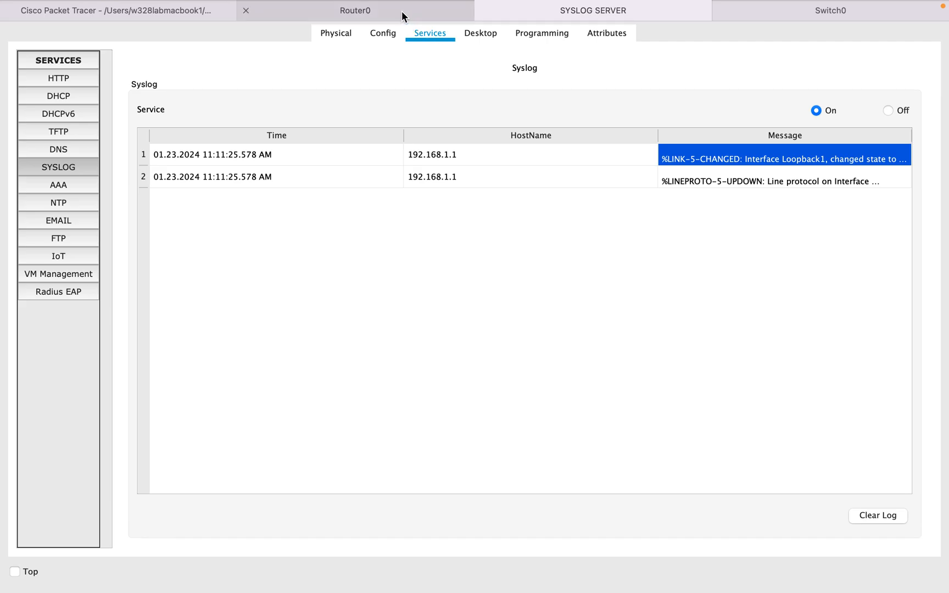
left_click(355, 10)
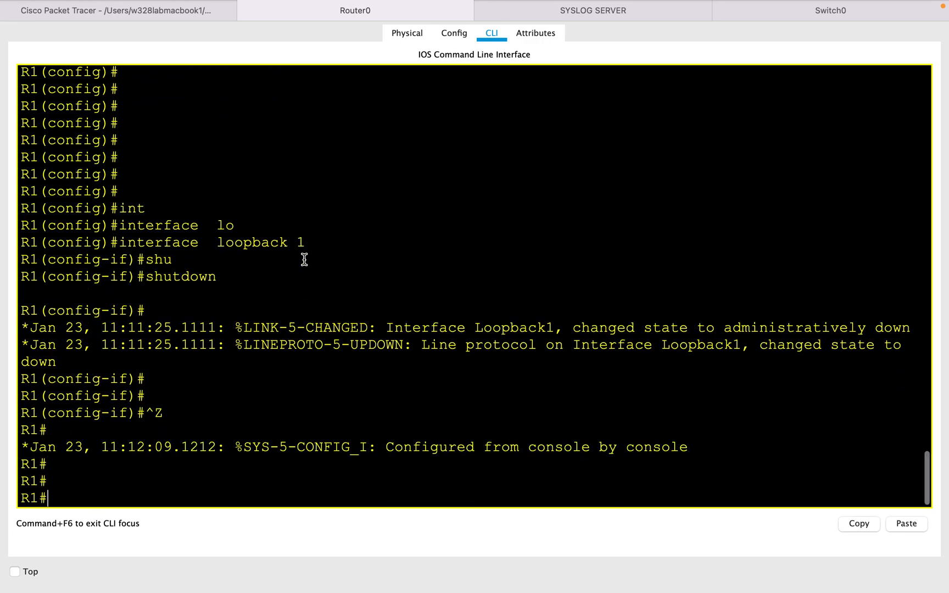
Step: Run 'show logging' on R1, confirming trap logging to 192.168.1.2 on UDP 514
type("show logging")
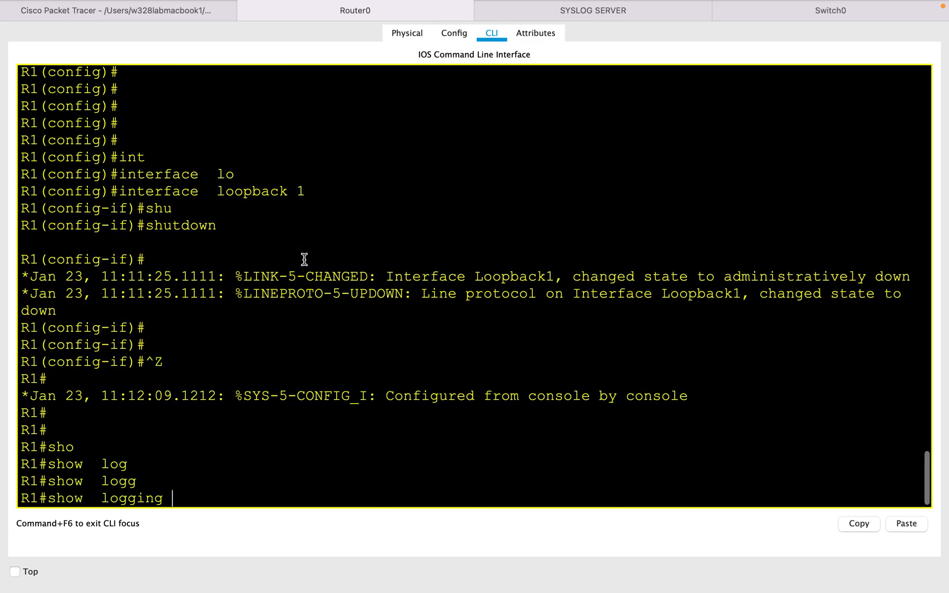
key("Return")
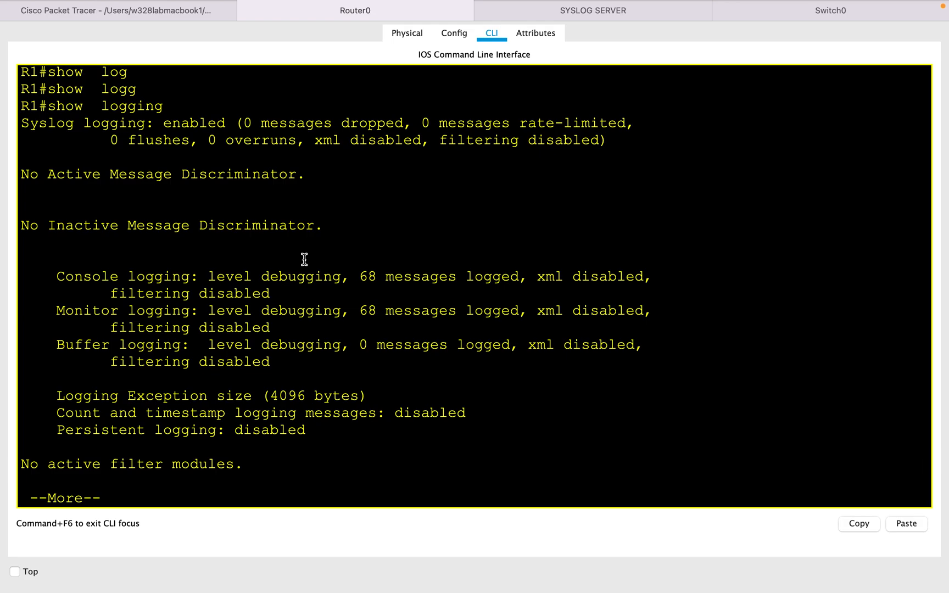
key("space")
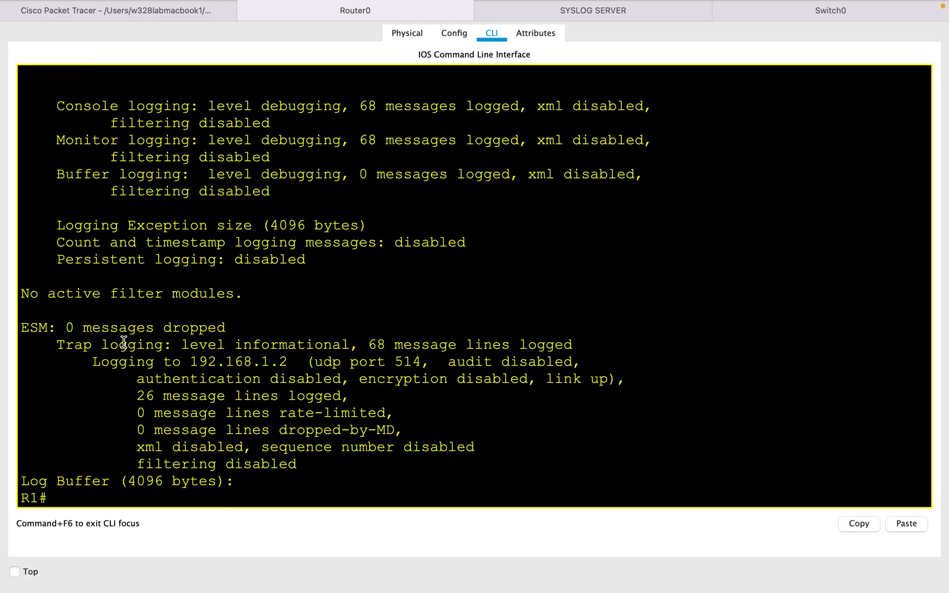